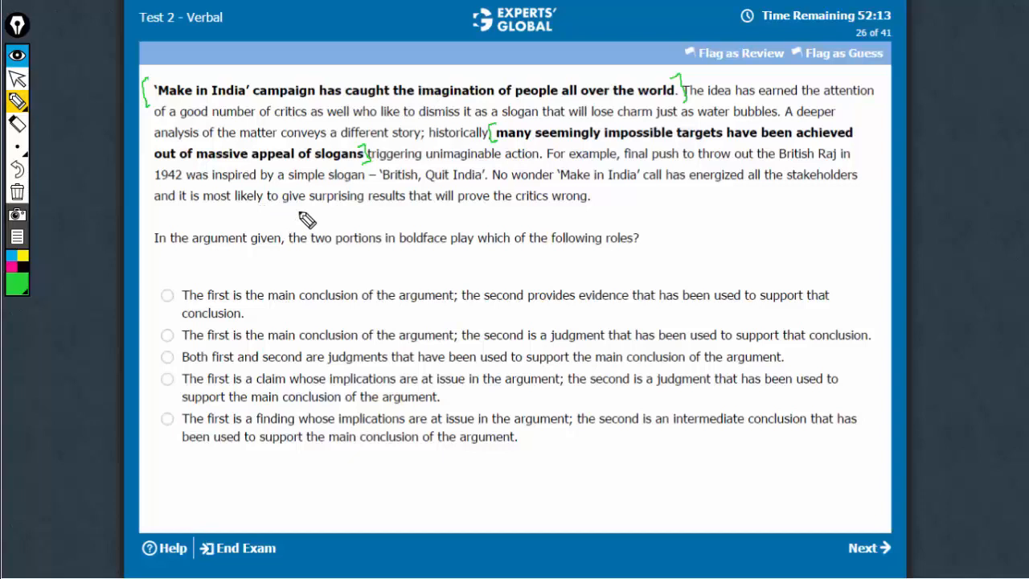
pyautogui.moveTo(183, 196)
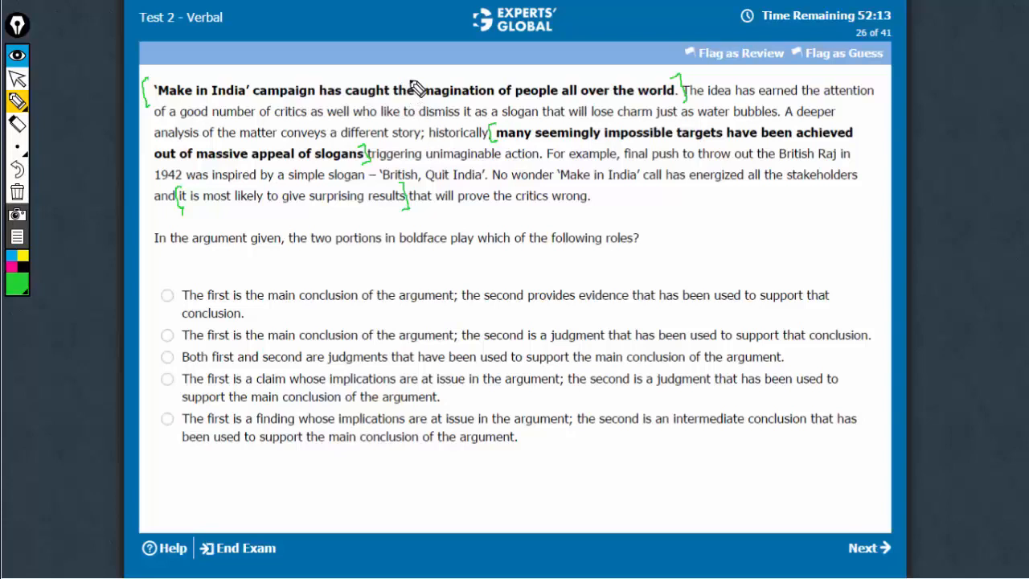
pyautogui.moveTo(463, 110)
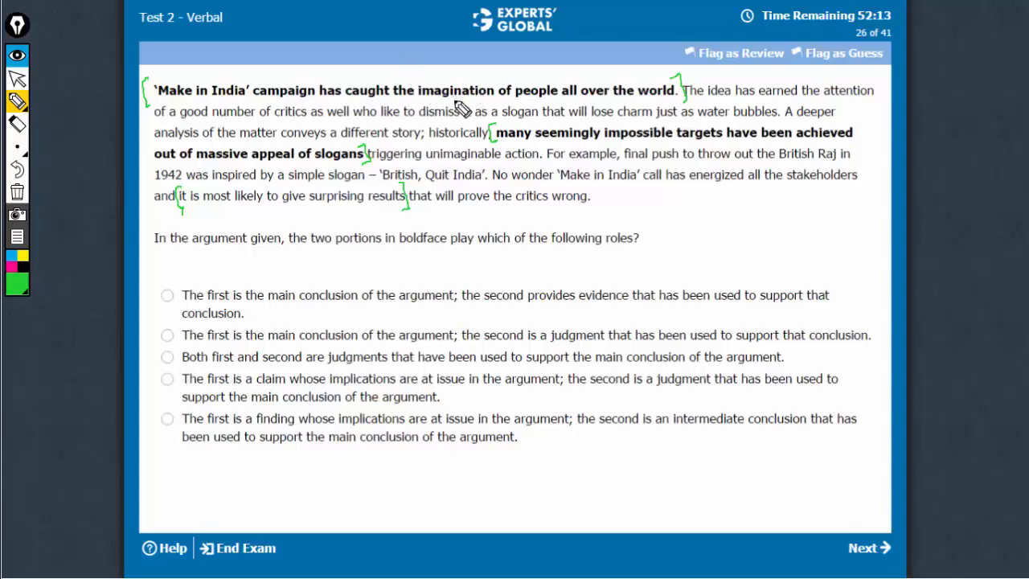
pyautogui.moveTo(450, 111)
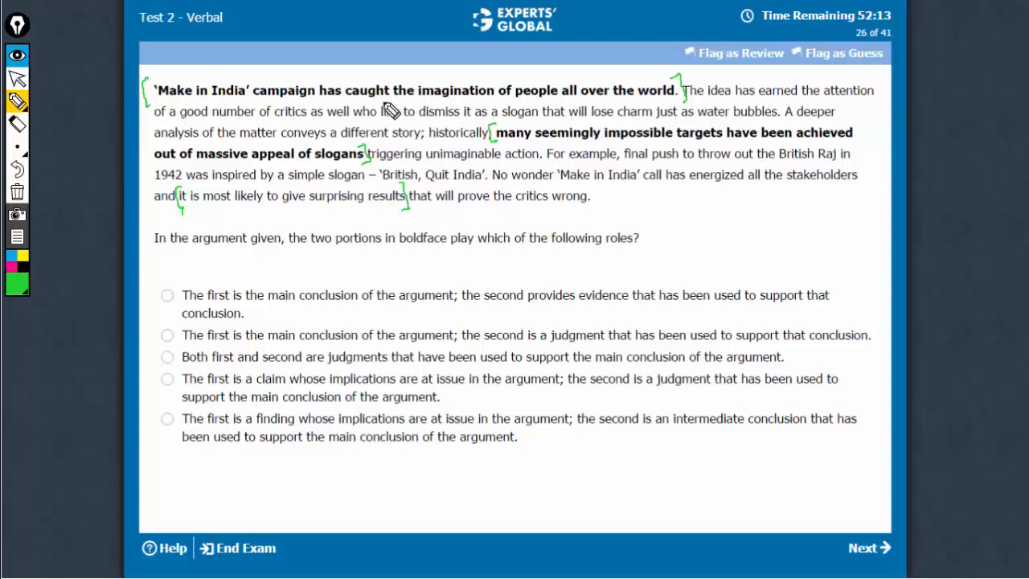
pyautogui.moveTo(543, 155)
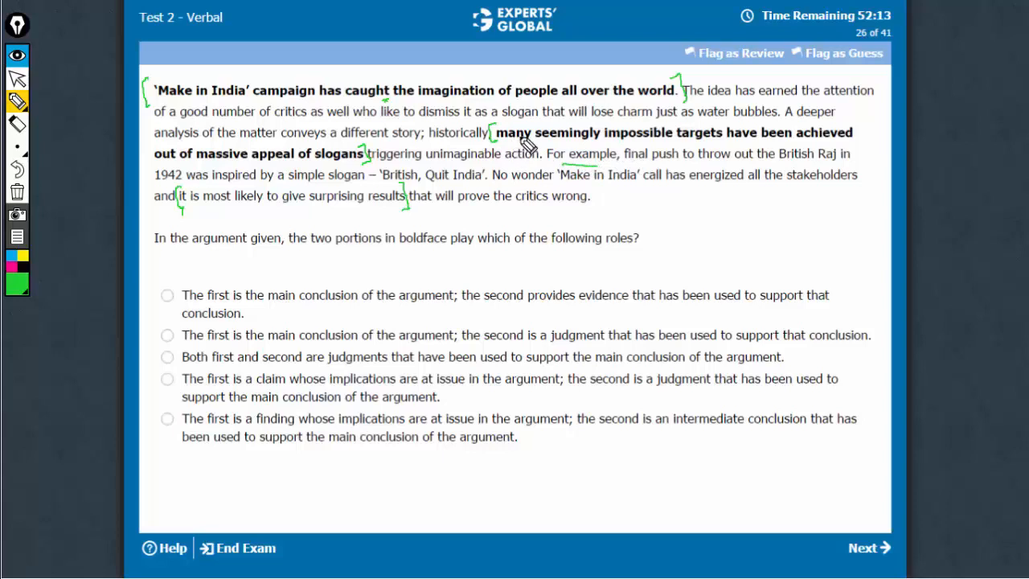
pyautogui.moveTo(566, 148)
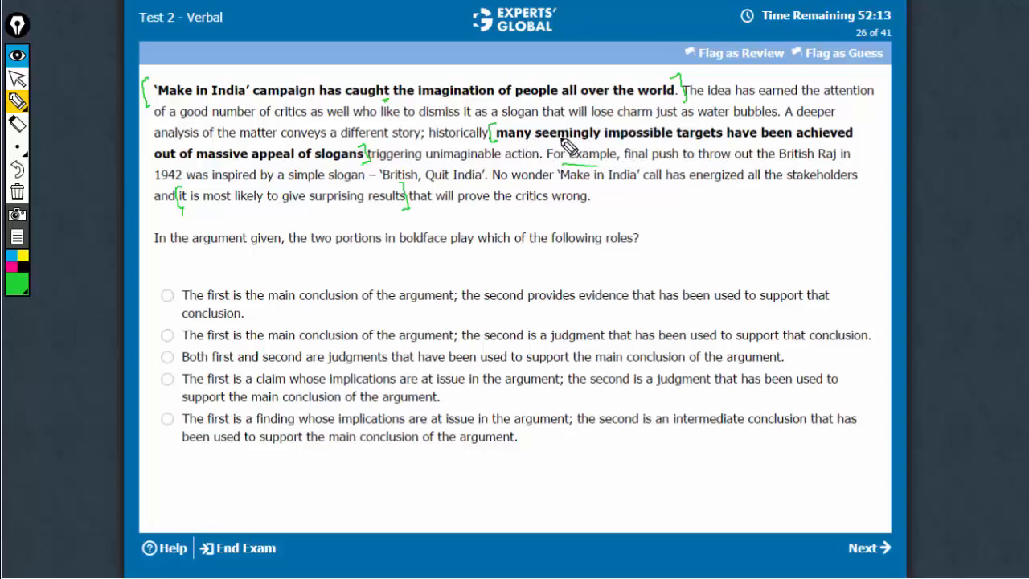
pyautogui.moveTo(394, 211)
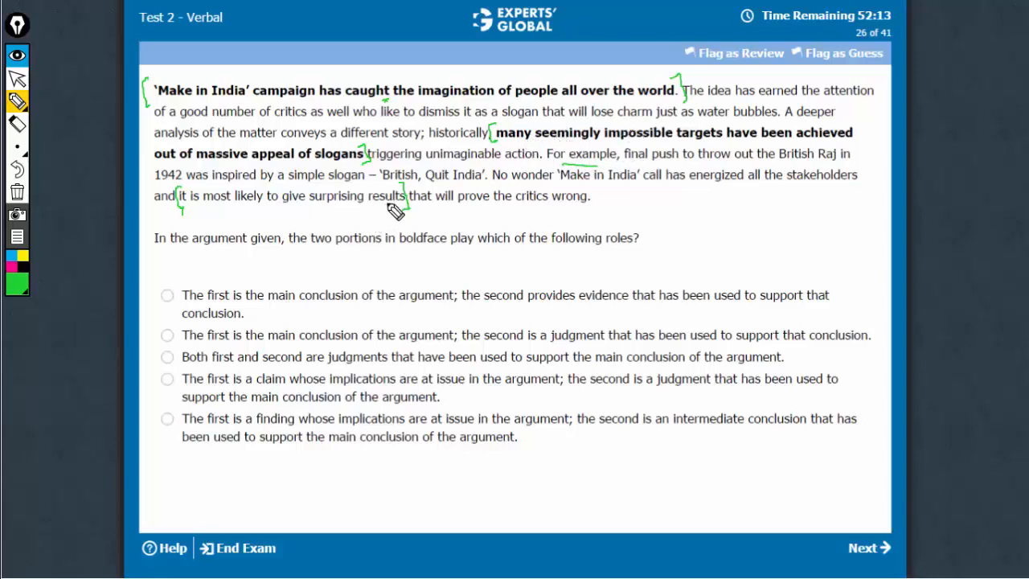
pyautogui.moveTo(329, 318)
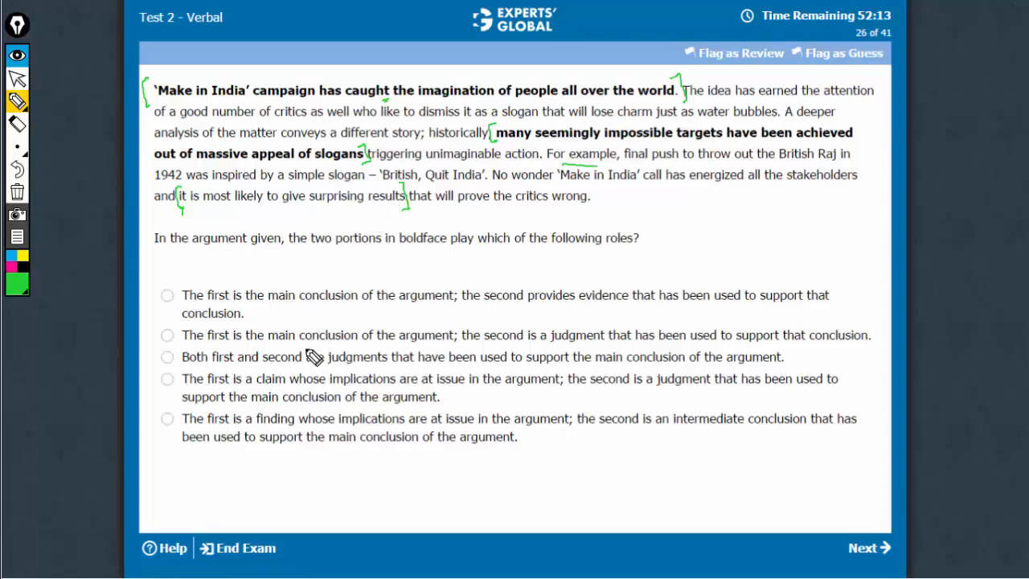
pyautogui.moveTo(313, 346)
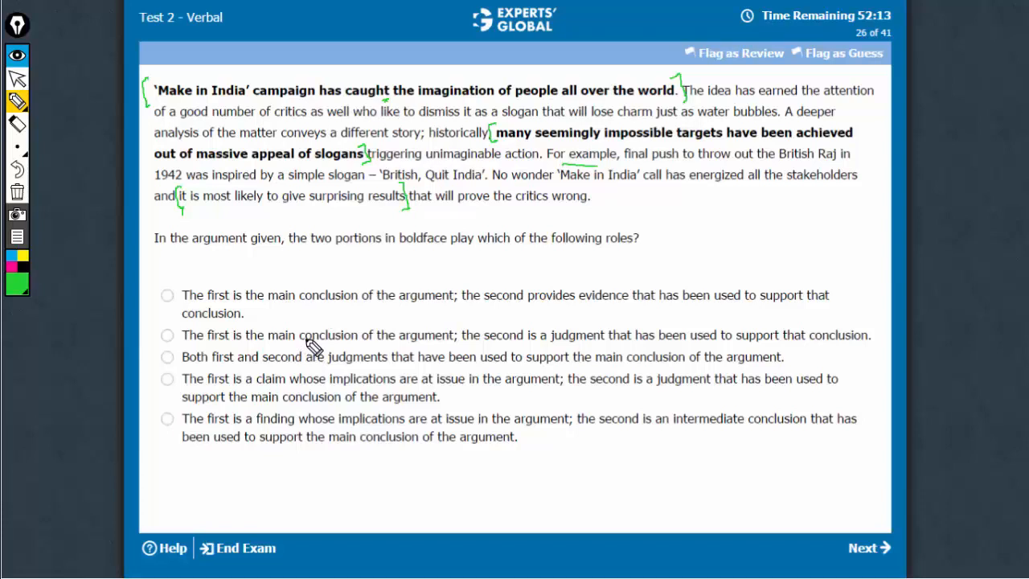
pyautogui.moveTo(320, 379)
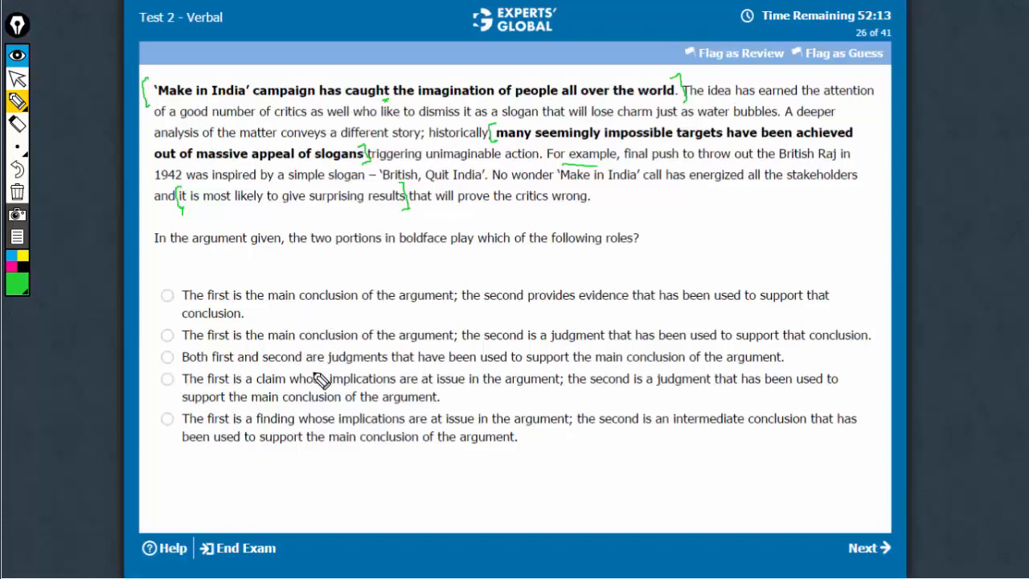
pyautogui.moveTo(321, 369)
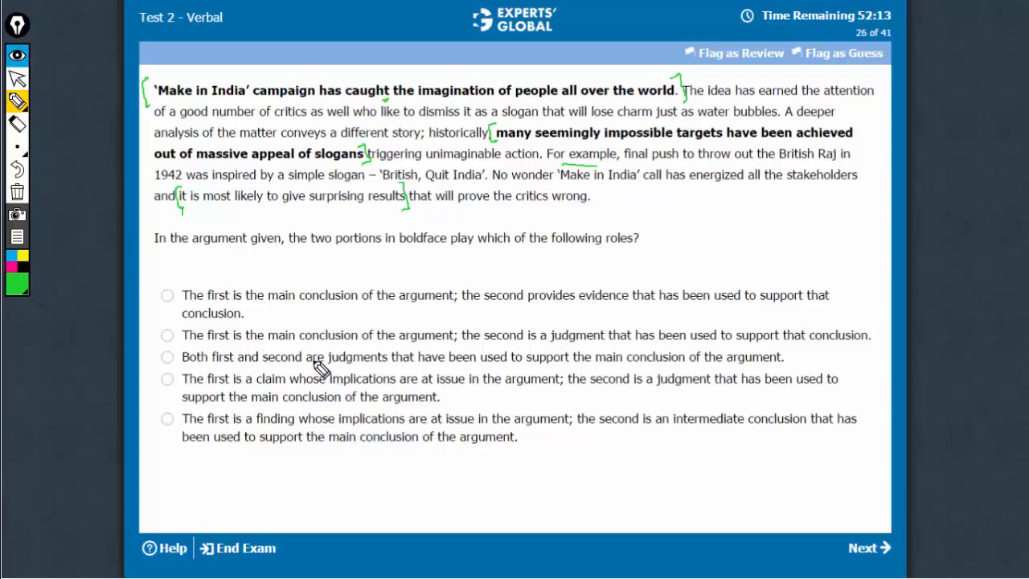
pyautogui.moveTo(320, 369)
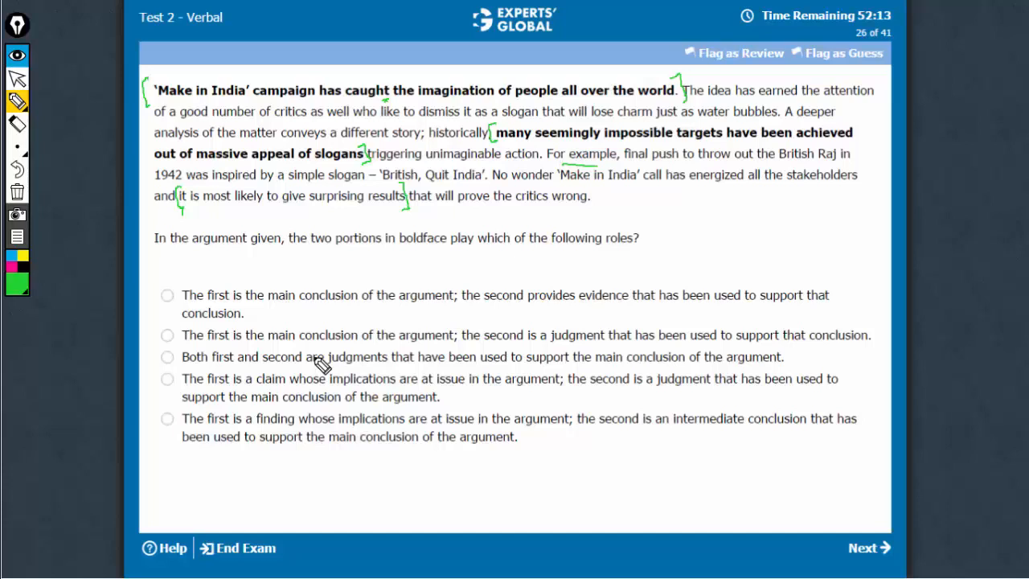
pyautogui.moveTo(282, 338)
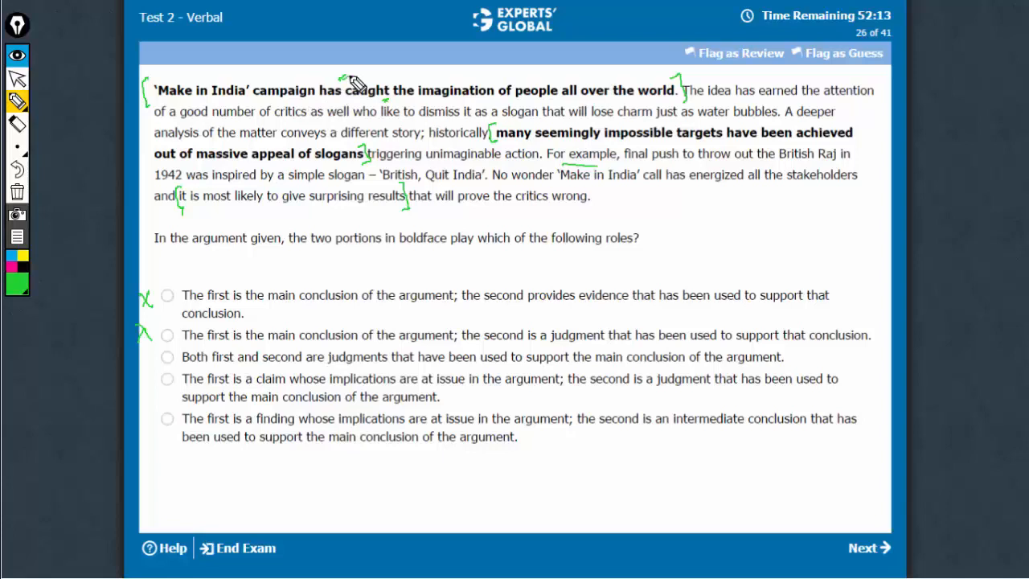
pyautogui.moveTo(452, 103)
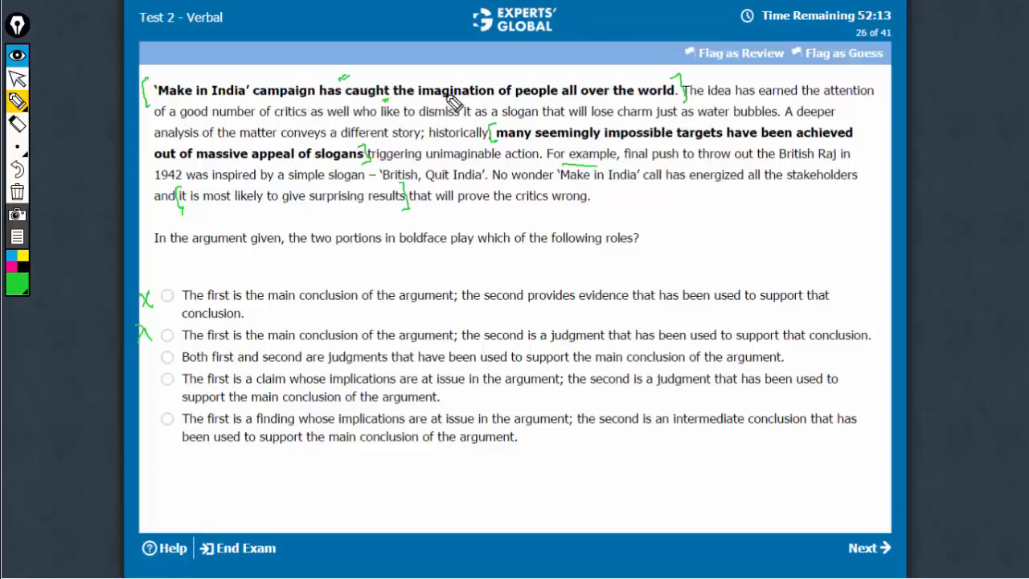
pyautogui.moveTo(560, 148)
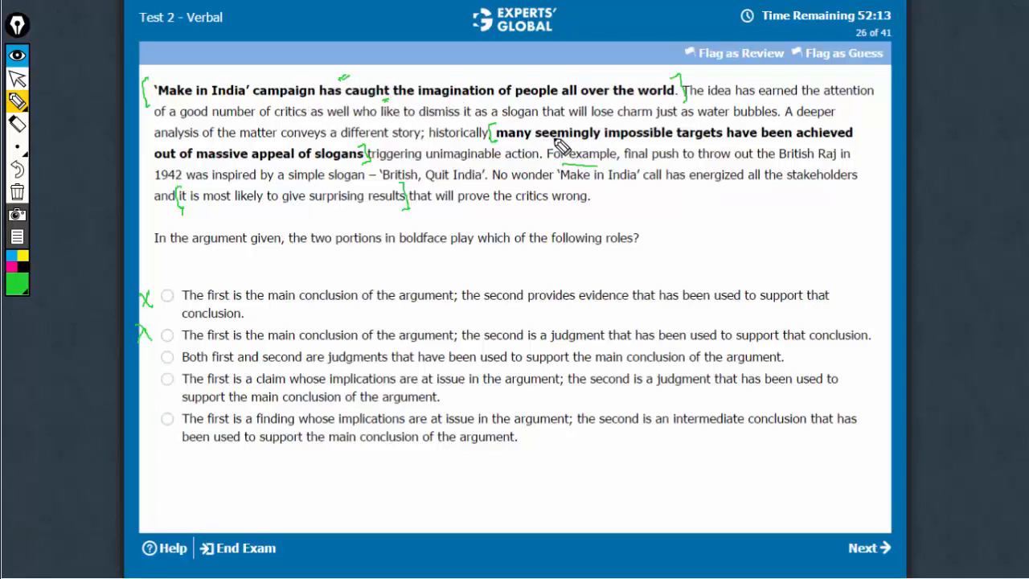
pyautogui.moveTo(419, 376)
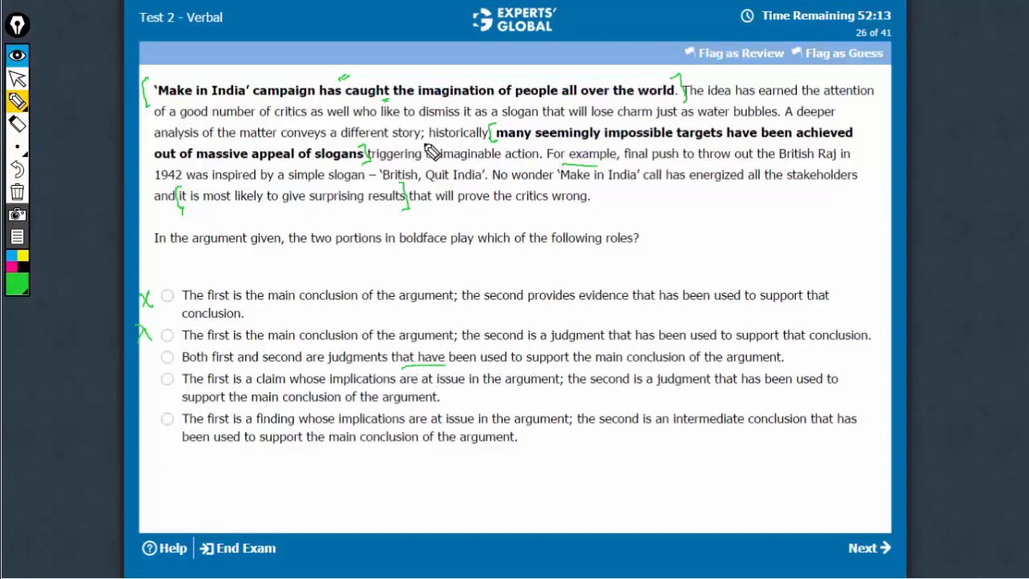
pyautogui.moveTo(630, 309)
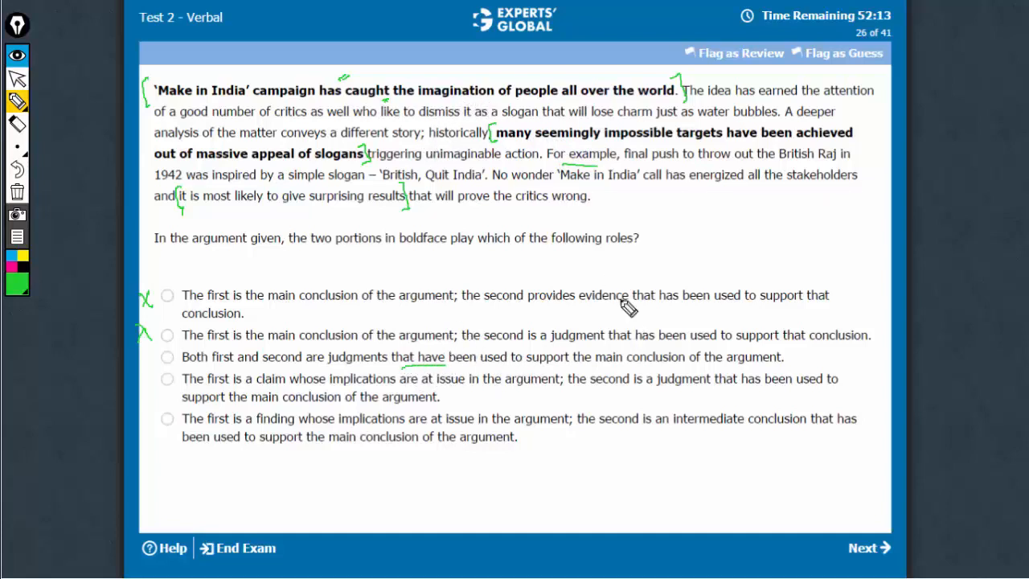
pyautogui.moveTo(287, 110)
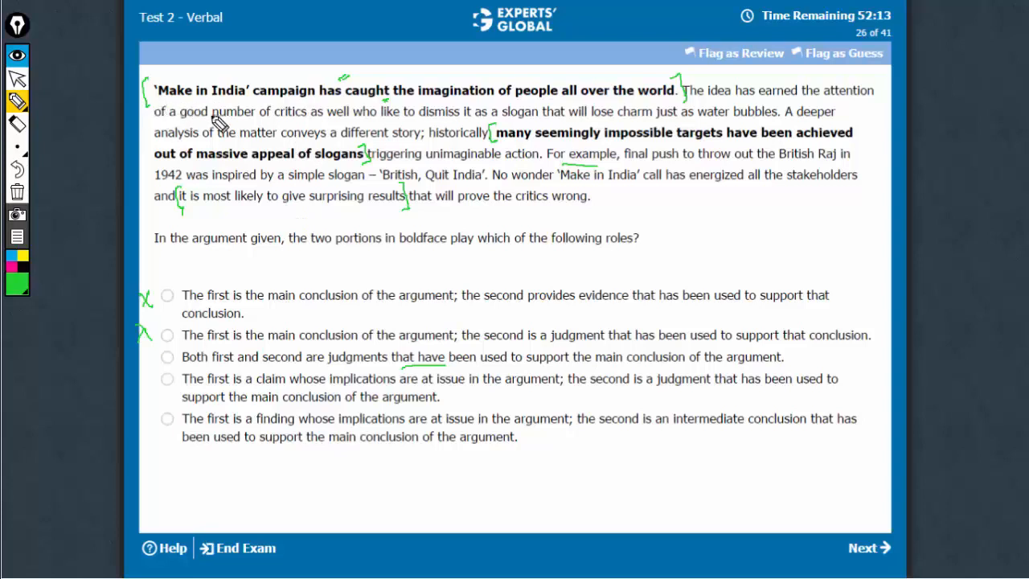
pyautogui.moveTo(228, 116)
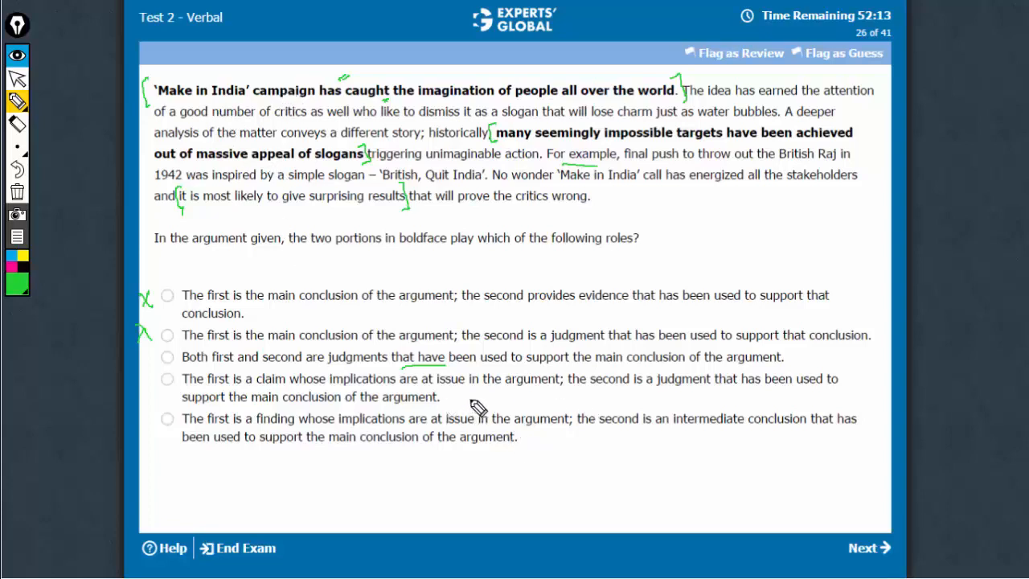
pyautogui.moveTo(569, 100)
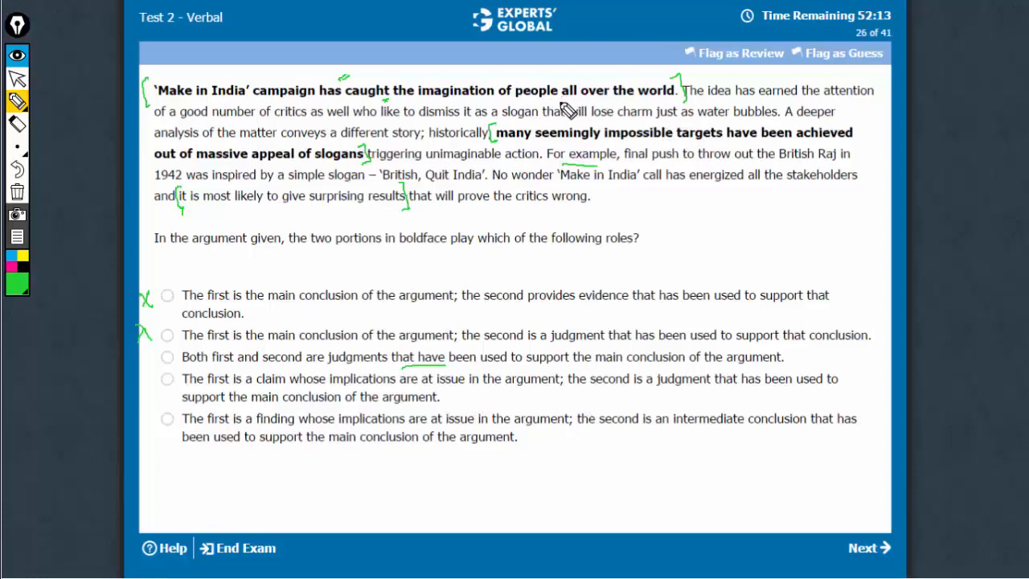
pyautogui.moveTo(571, 104)
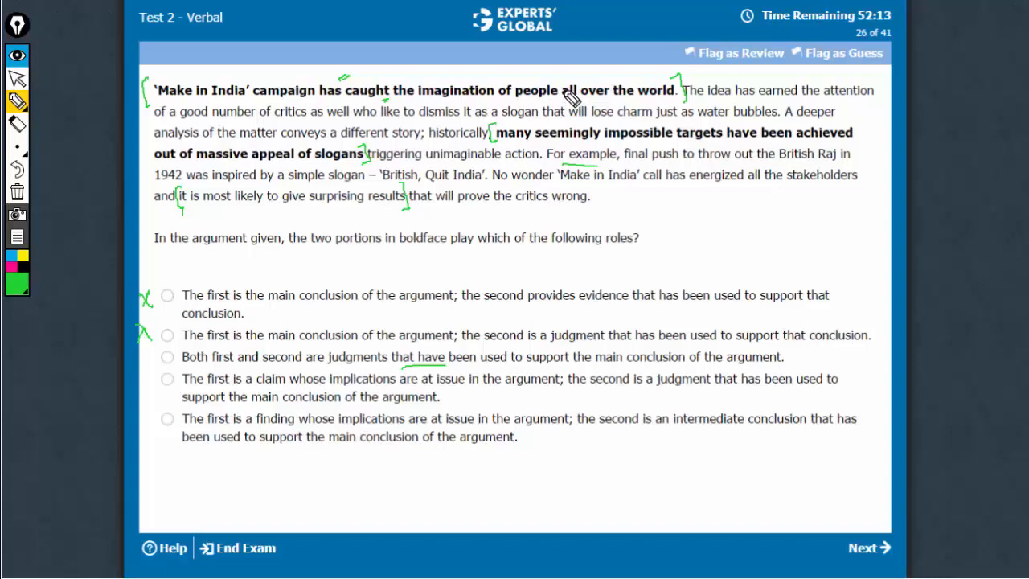
pyautogui.moveTo(545, 347)
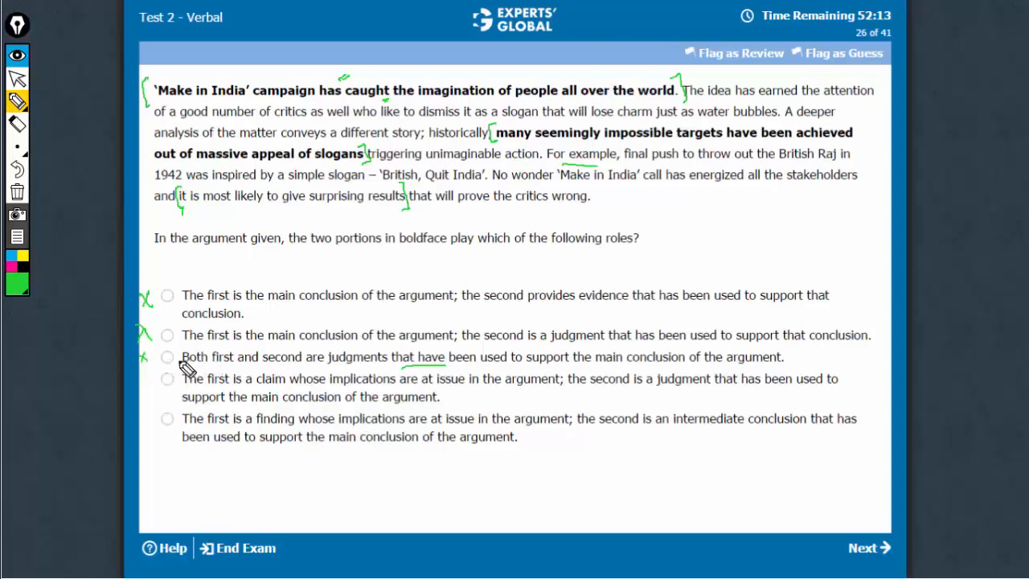
pyautogui.moveTo(238, 396)
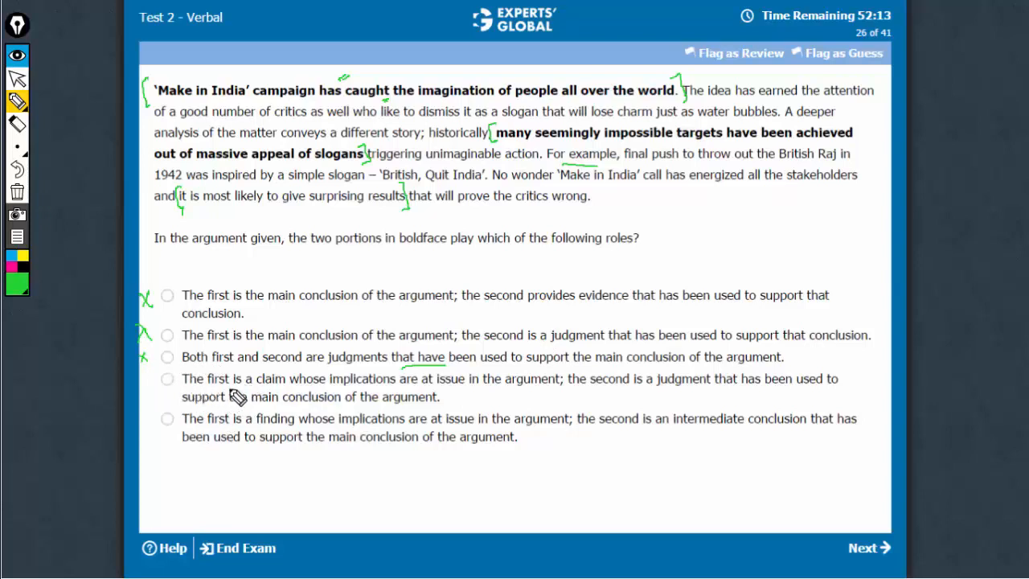
pyautogui.moveTo(330, 104)
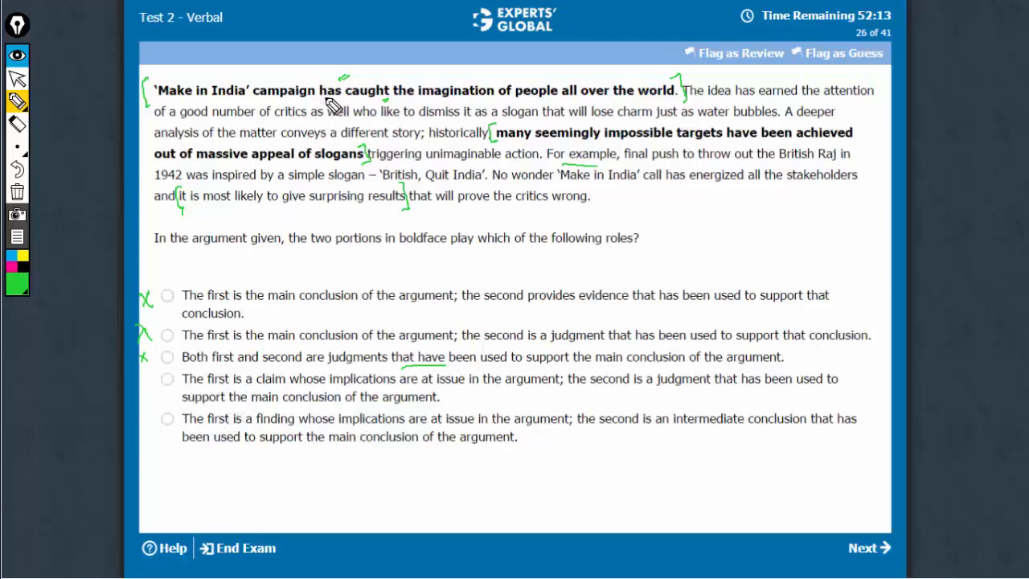
pyautogui.moveTo(354, 330)
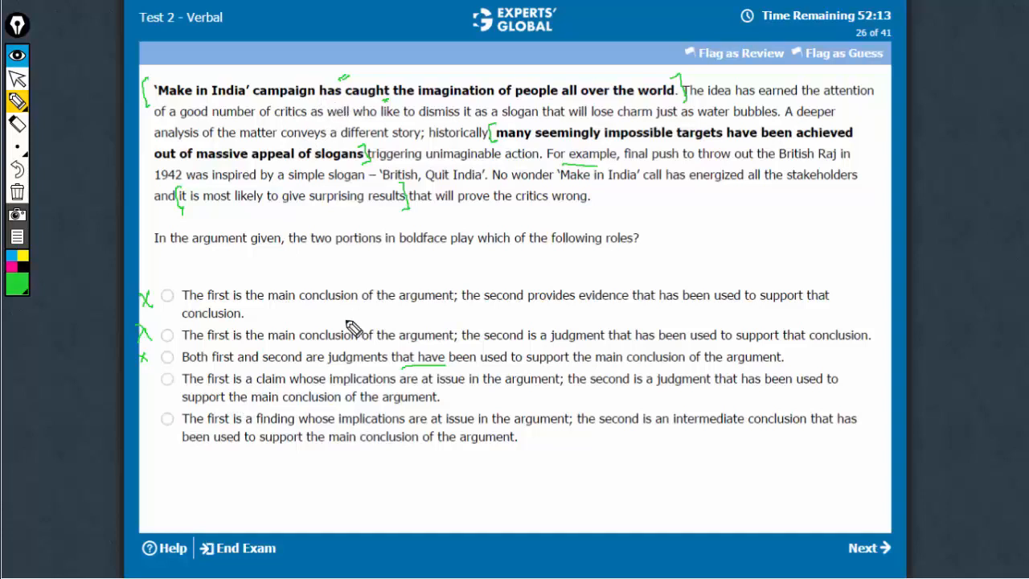
pyautogui.moveTo(473, 393)
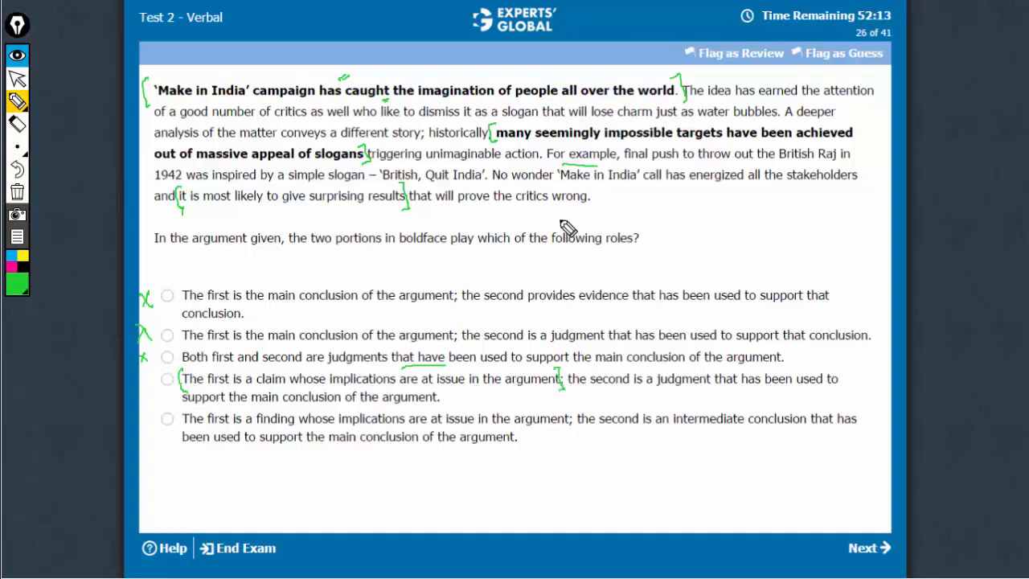
pyautogui.moveTo(415, 164)
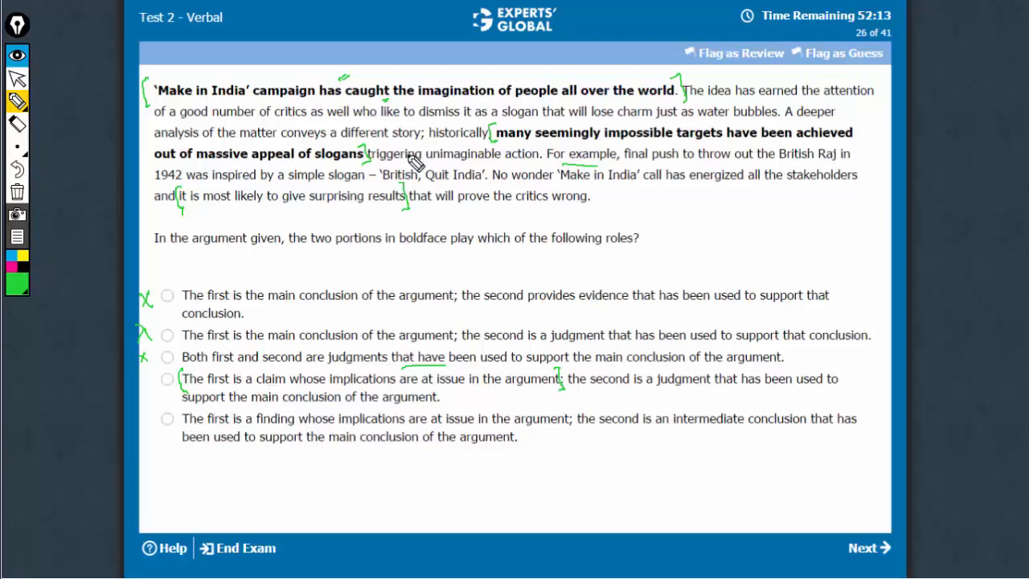
pyautogui.moveTo(421, 90)
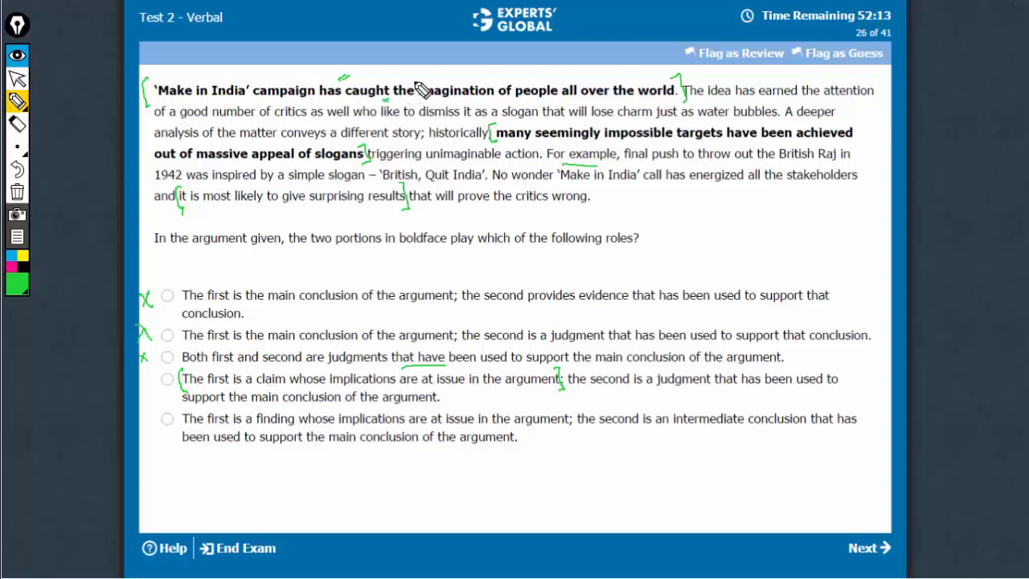
pyautogui.moveTo(399, 148)
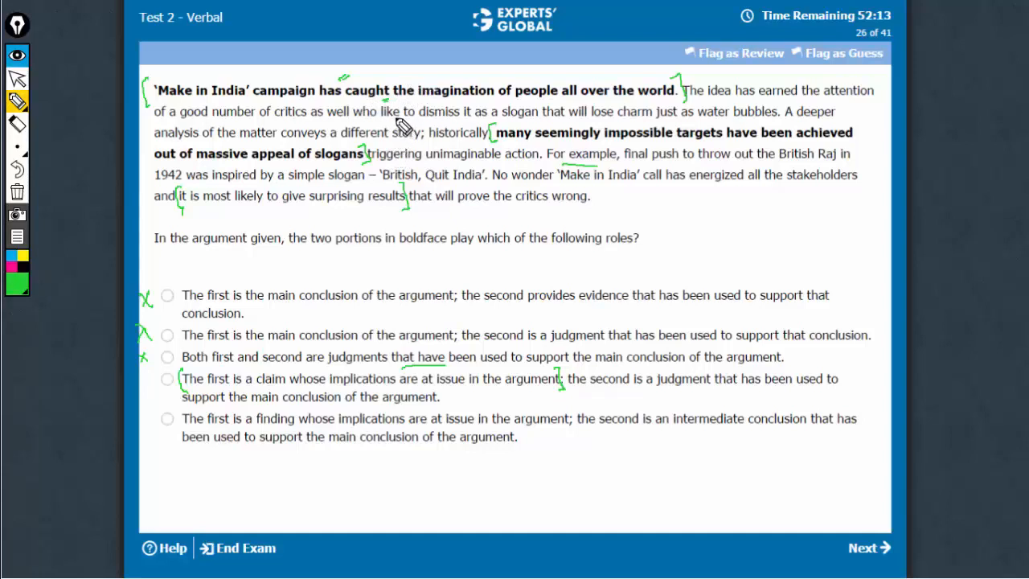
pyautogui.moveTo(351, 415)
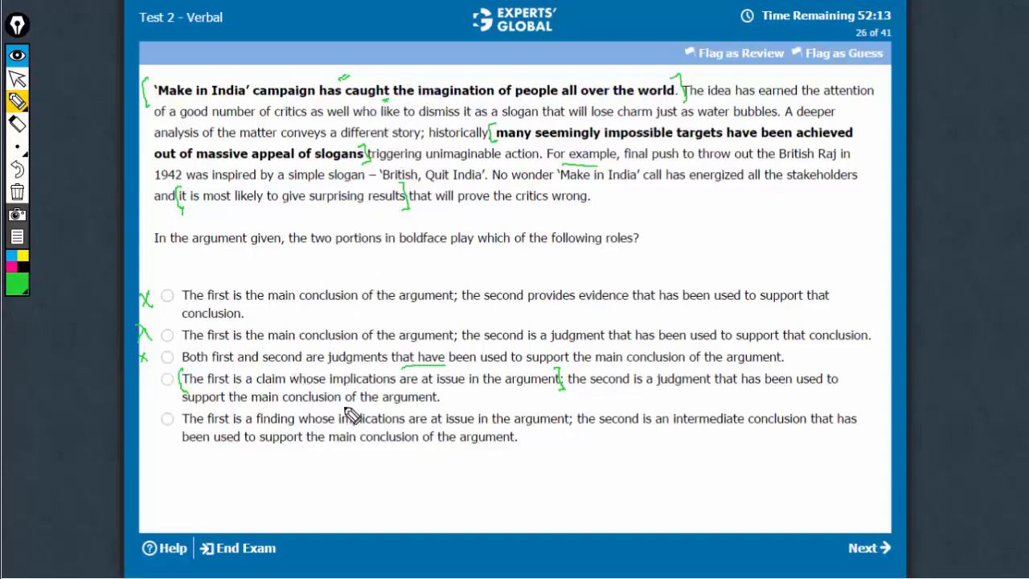
pyautogui.moveTo(529, 115)
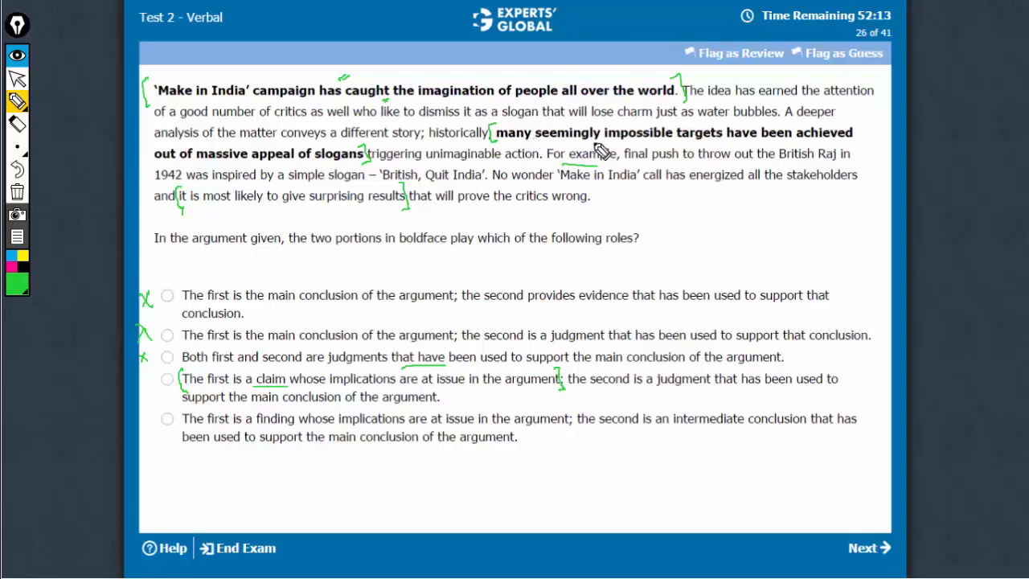
pyautogui.moveTo(610, 144)
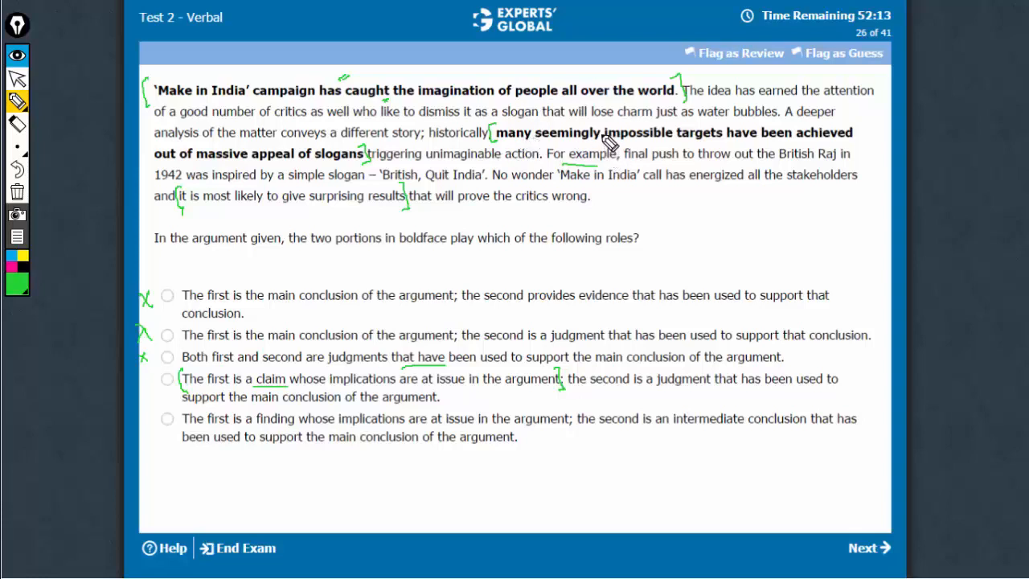
pyautogui.moveTo(608, 143)
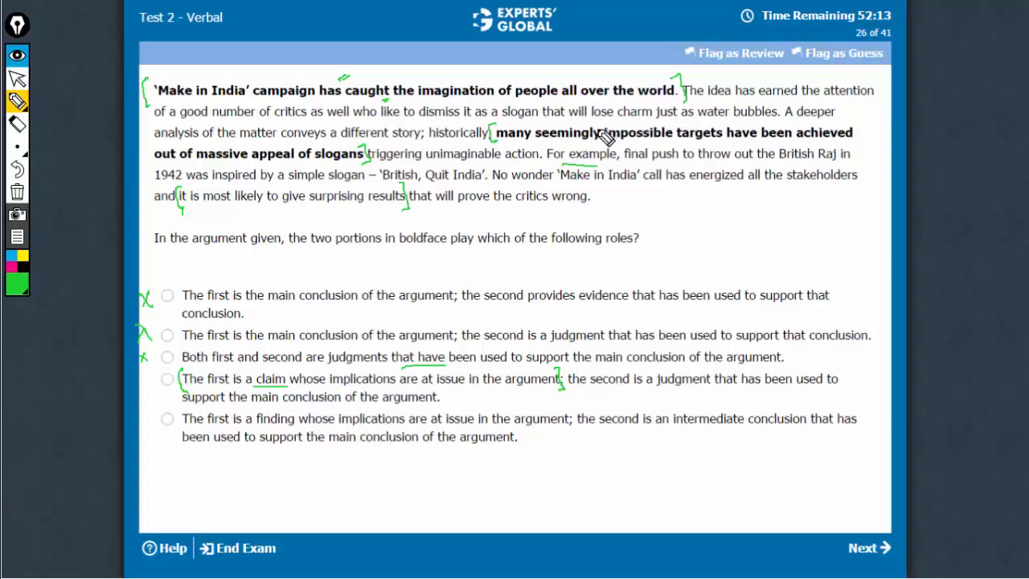
pyautogui.moveTo(611, 142)
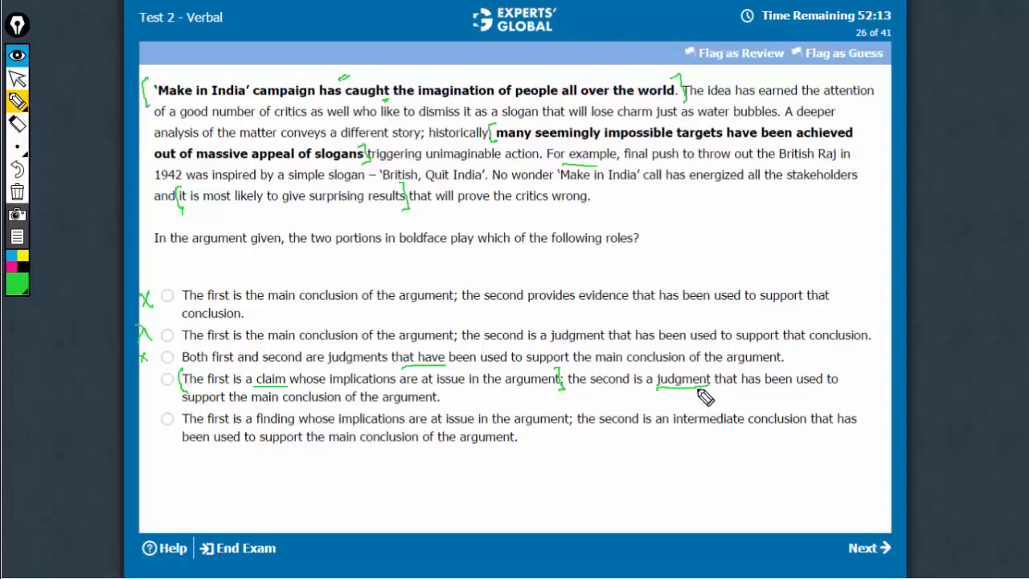
pyautogui.moveTo(694, 399)
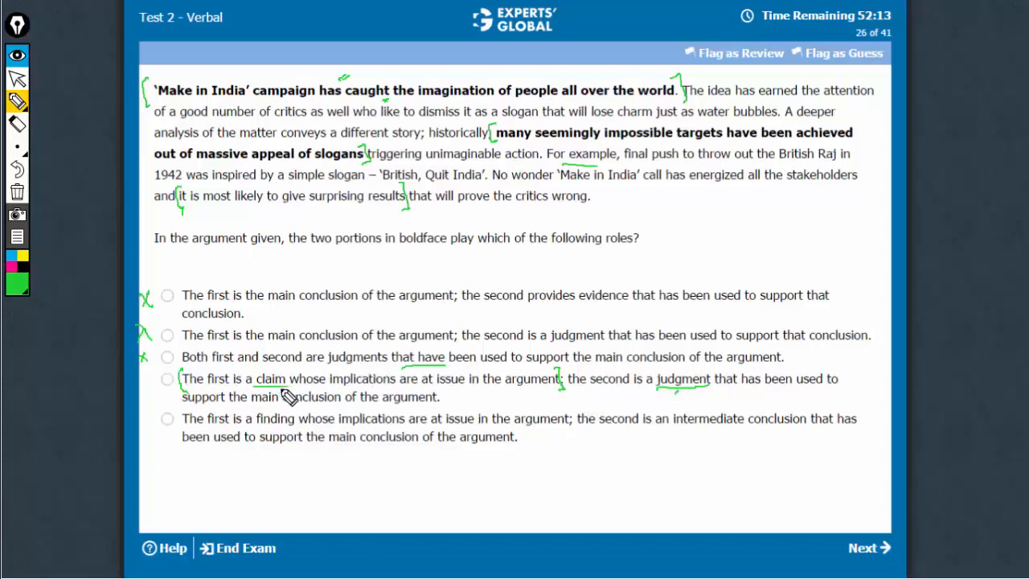
pyautogui.moveTo(309, 399)
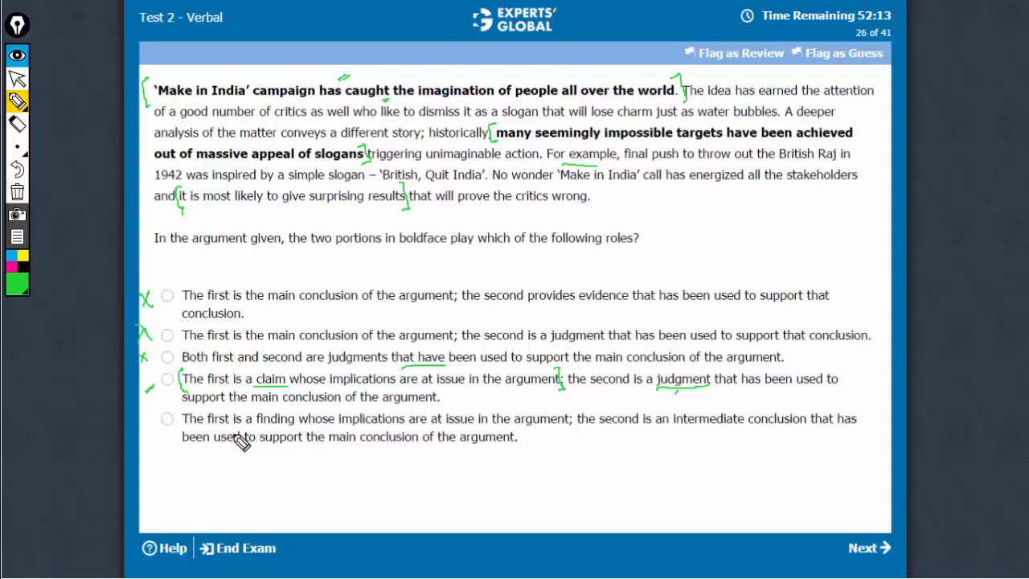
pyautogui.moveTo(475, 96)
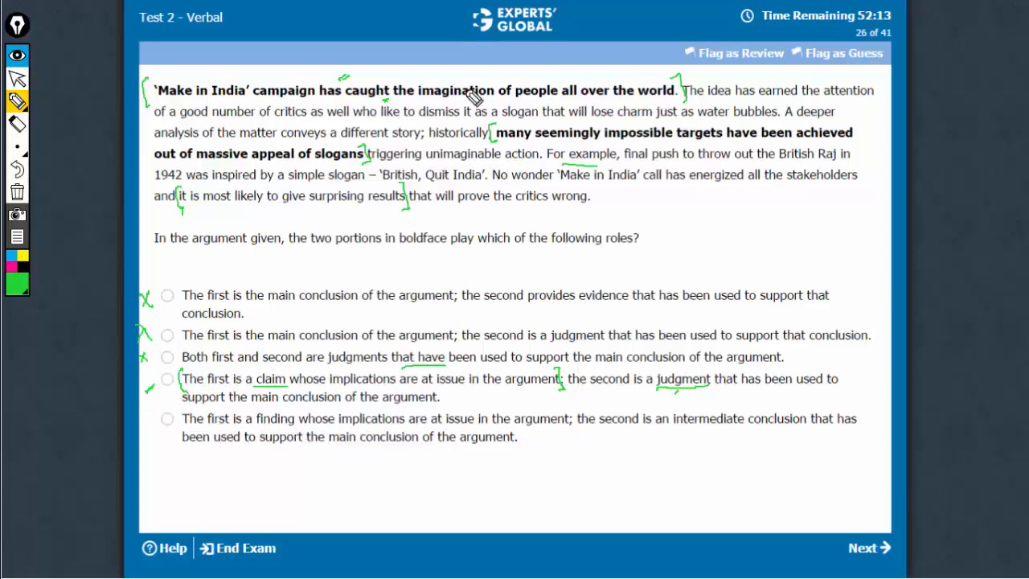
pyautogui.moveTo(272, 440)
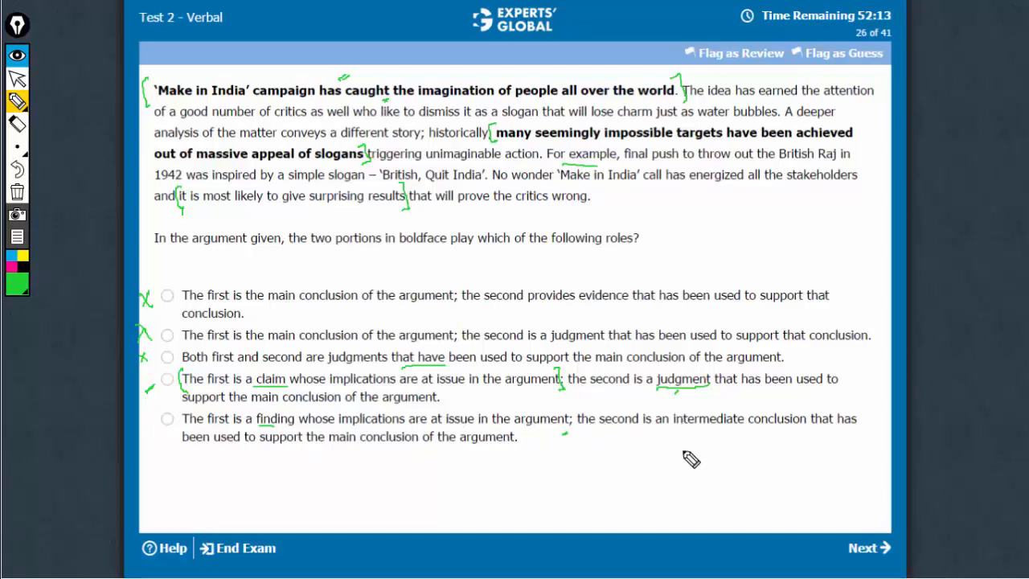
pyautogui.moveTo(705, 270)
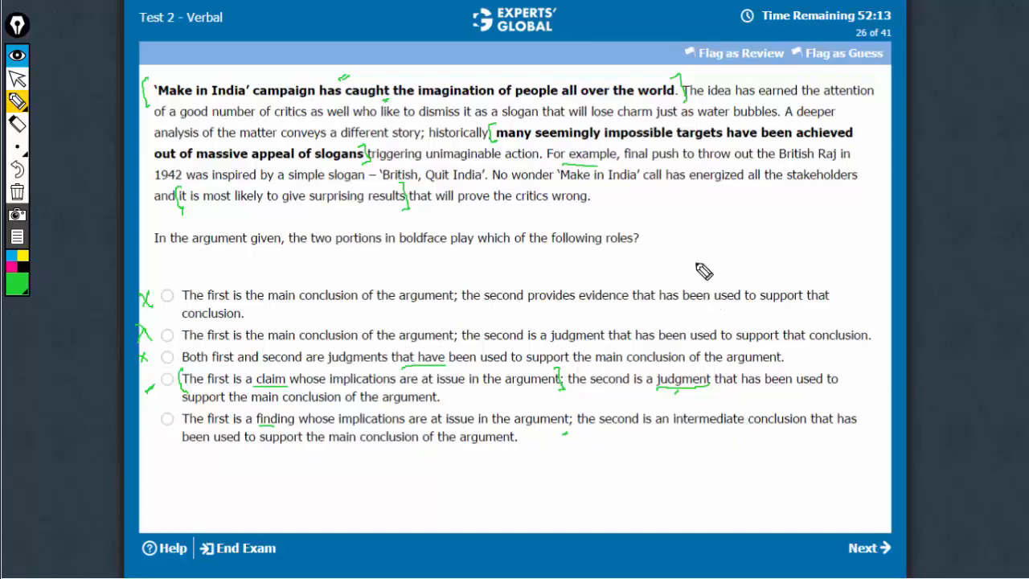